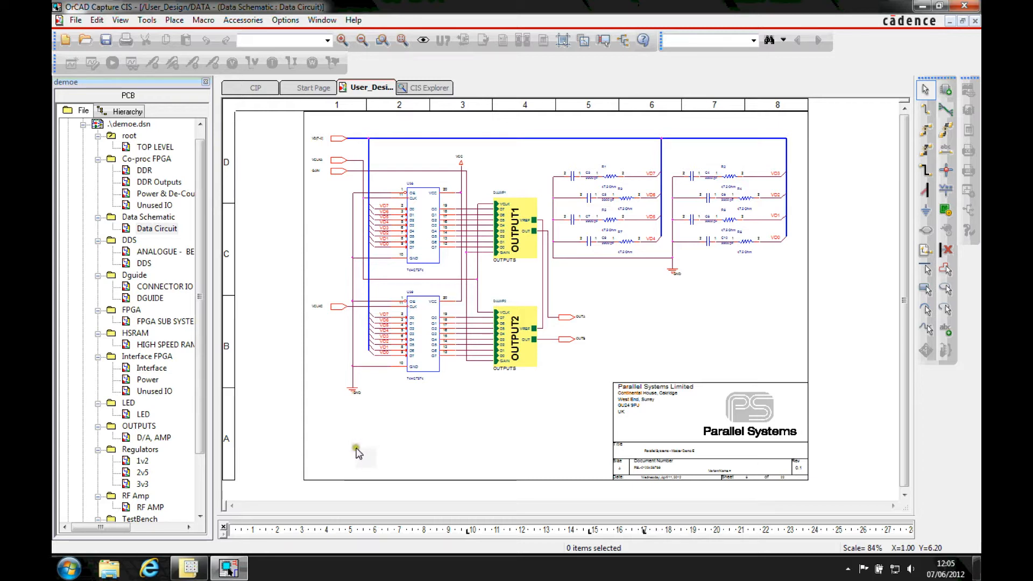
# Step: Show the CIS Explorer database and expand then collapse the Diodes category
pyautogui.click(426, 87)
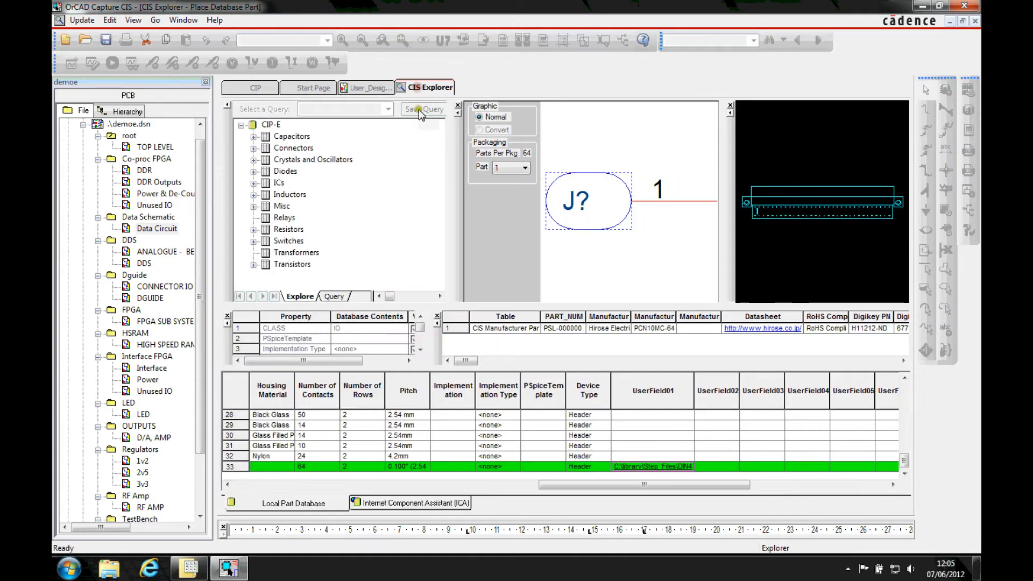
pyautogui.click(253, 171)
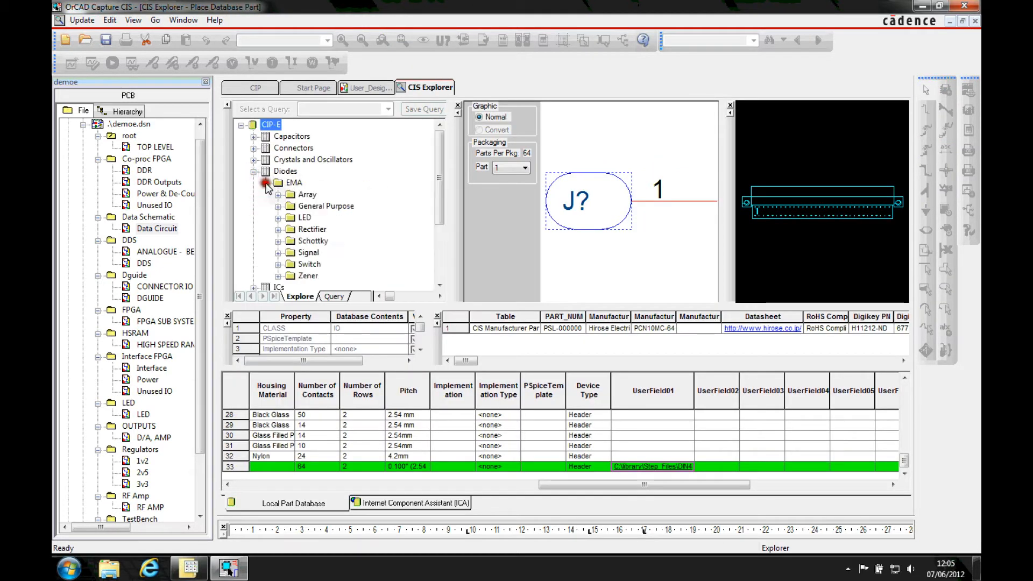
pyautogui.click(267, 182)
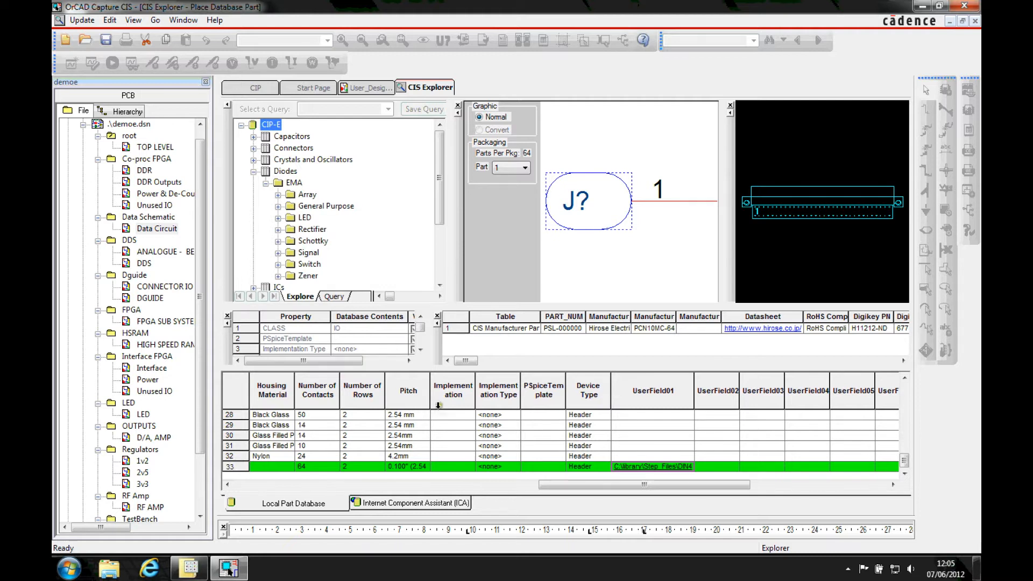
pyautogui.moveTo(738, 400)
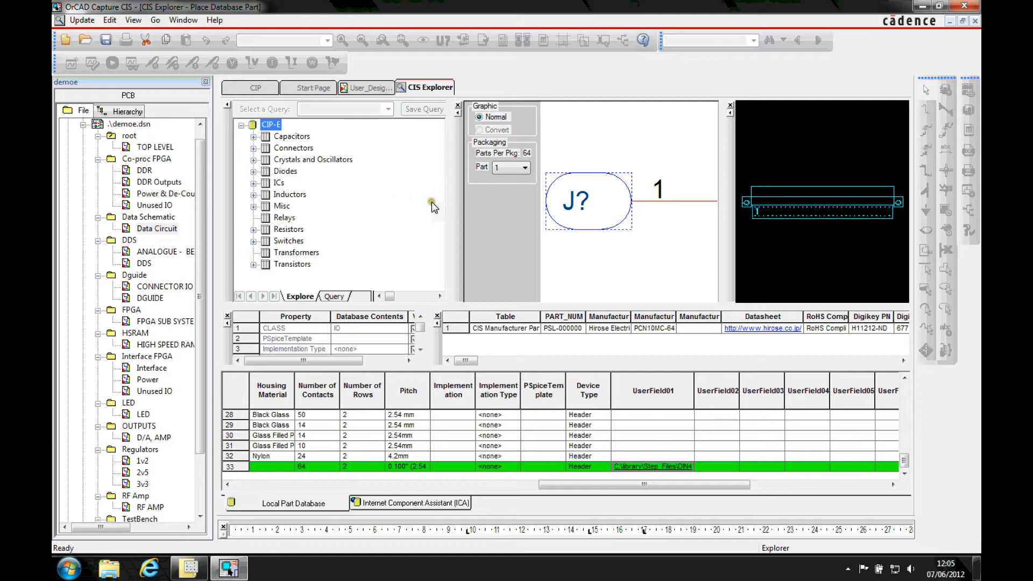
# Step: Toggle between the schematic and CIS Explorer, ending on Data Circuit with Options menu shown
pyautogui.click(367, 87)
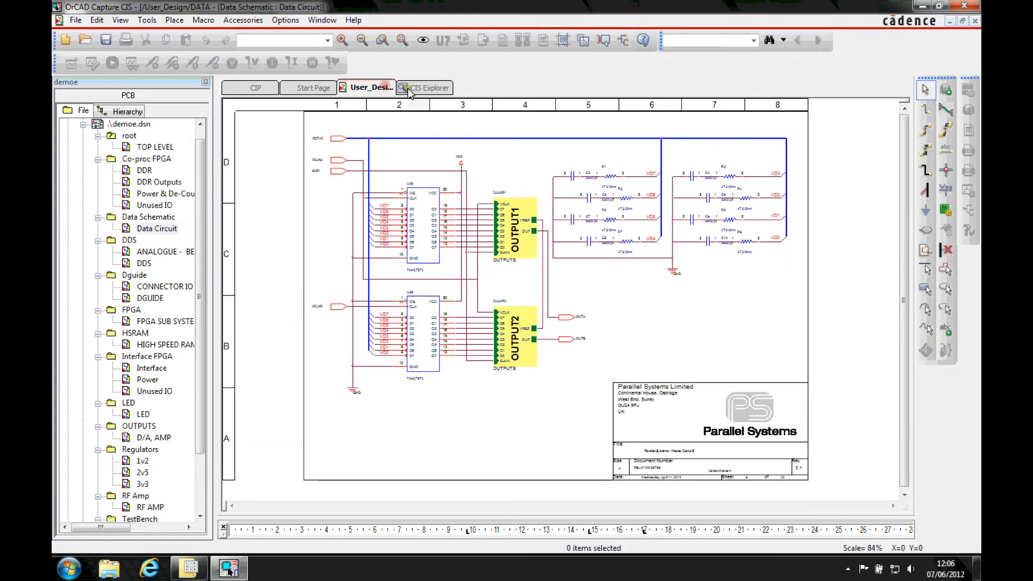
pyautogui.click(425, 88)
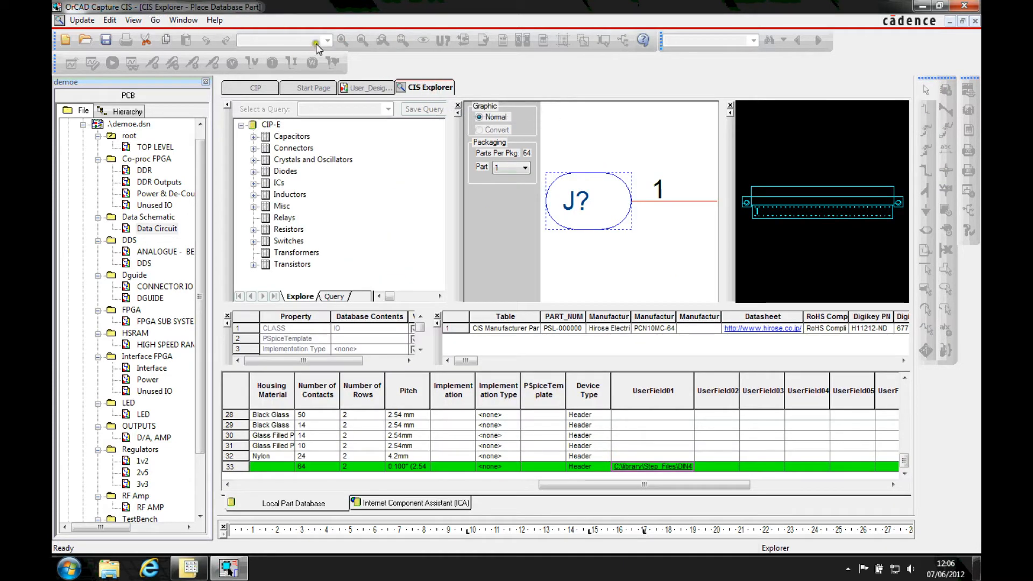
pyautogui.click(367, 87)
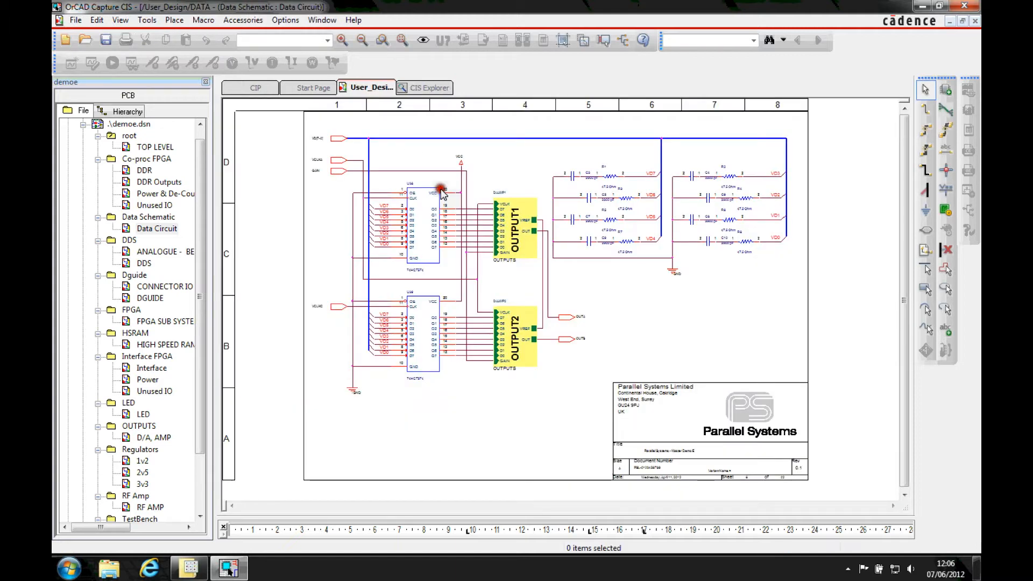
pyautogui.click(285, 20)
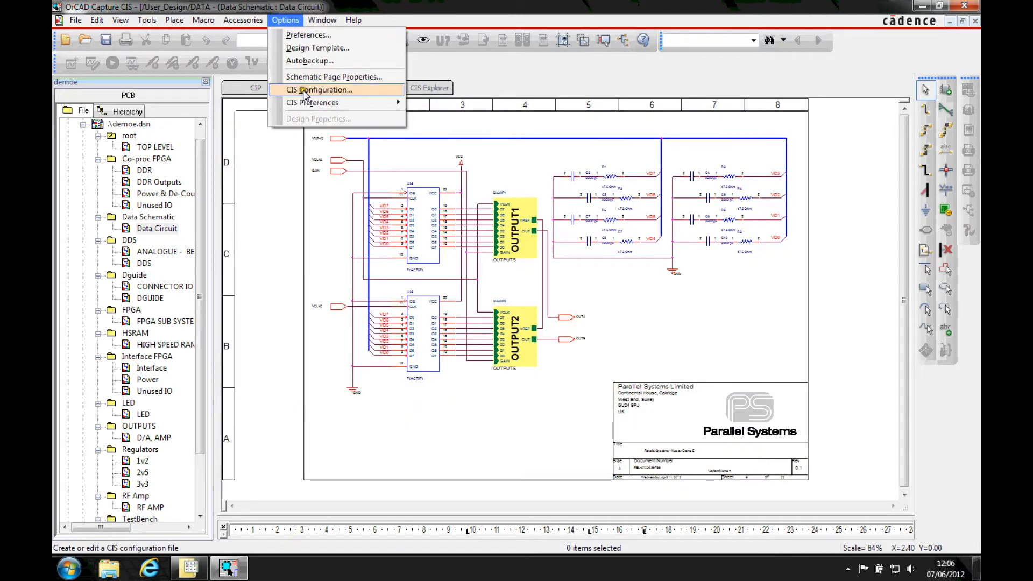
pyautogui.click(323, 90)
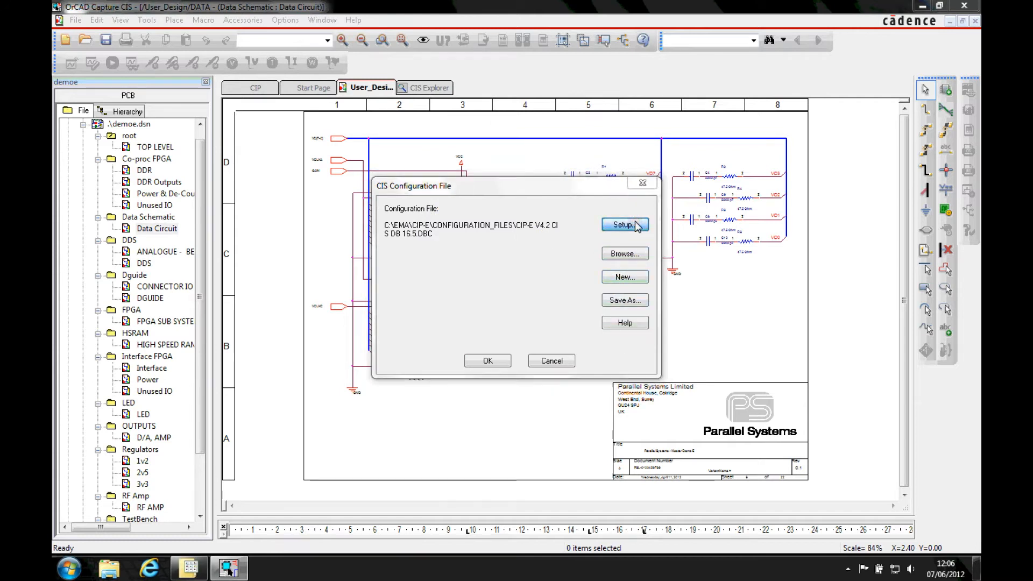
pyautogui.click(623, 224)
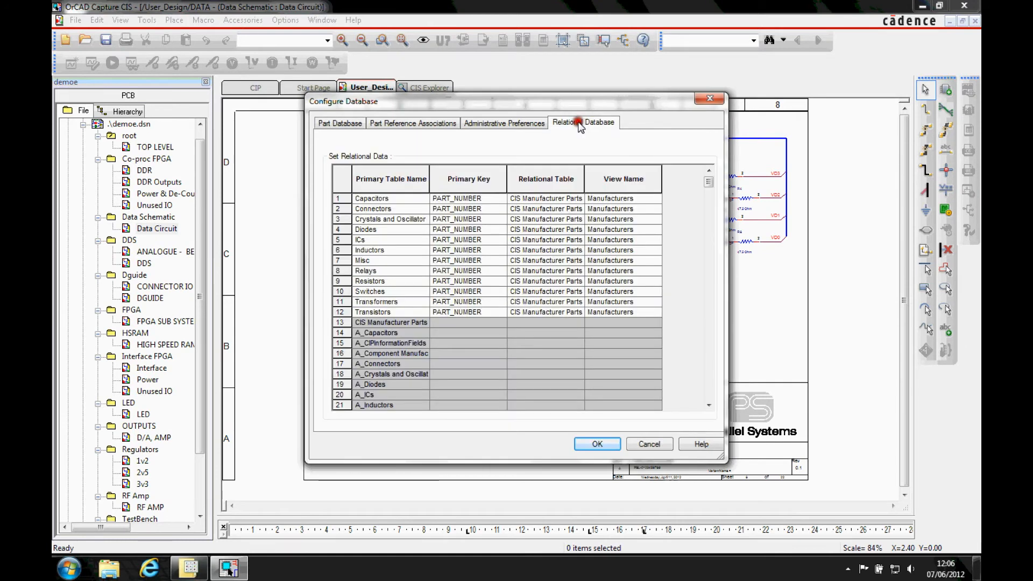
pyautogui.click(504, 123)
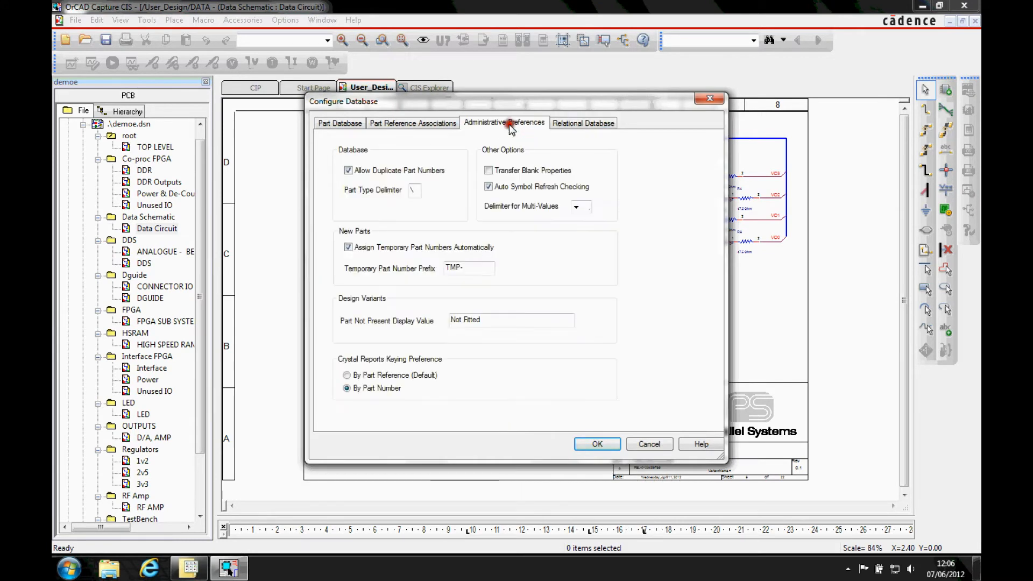
pyautogui.click(413, 123)
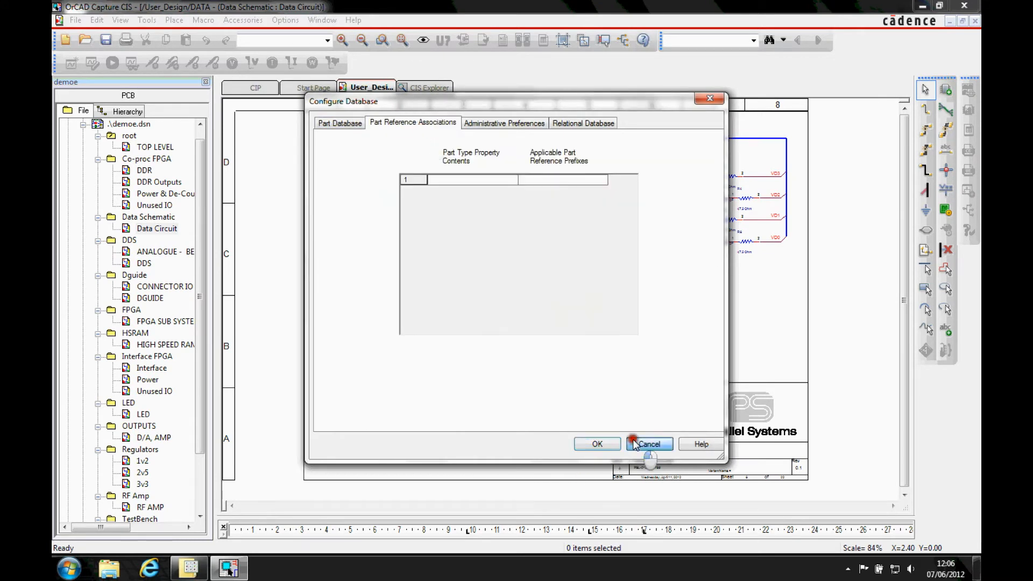
pyautogui.click(649, 443)
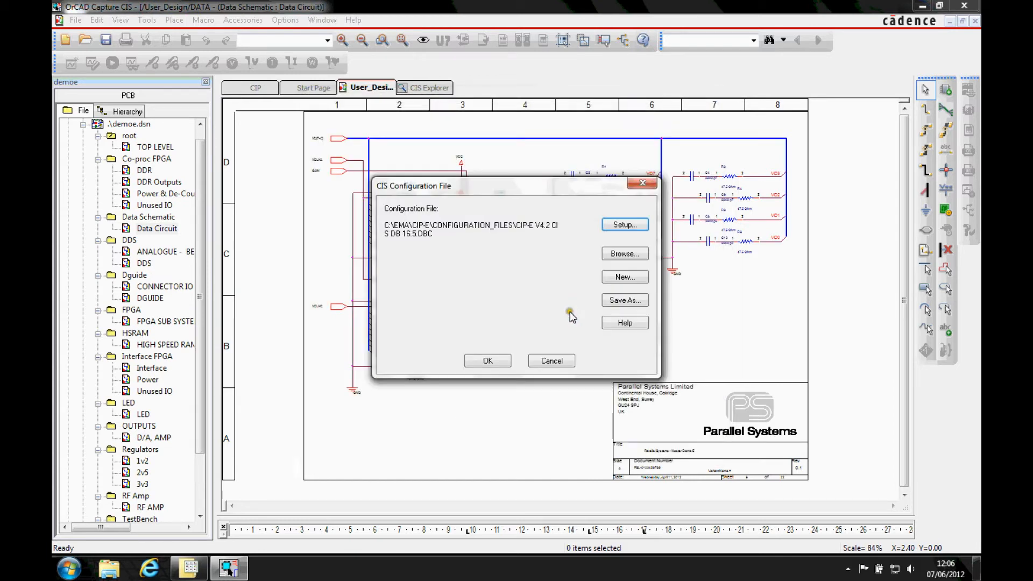
pyautogui.click(551, 361)
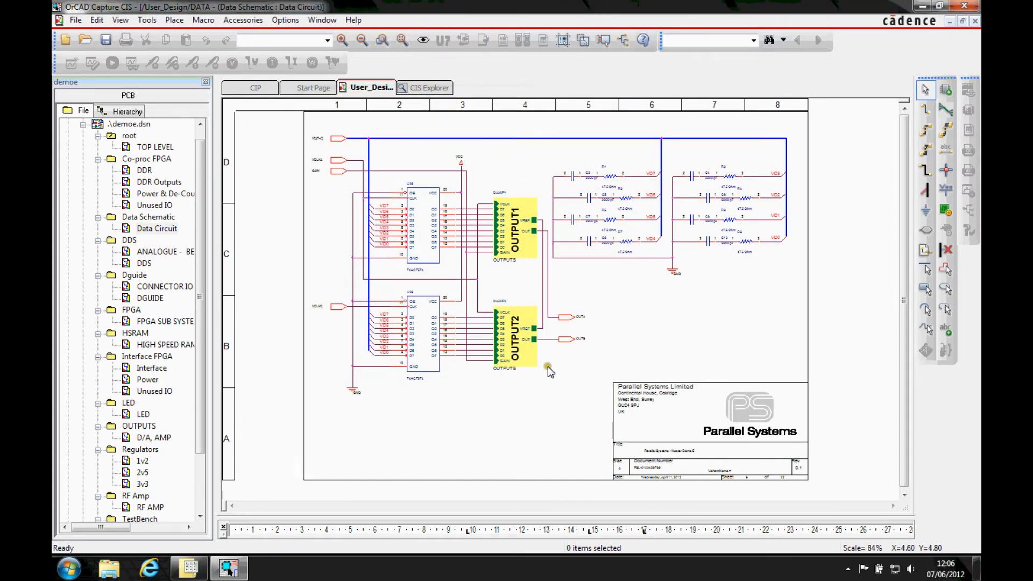
pyautogui.click(311, 87)
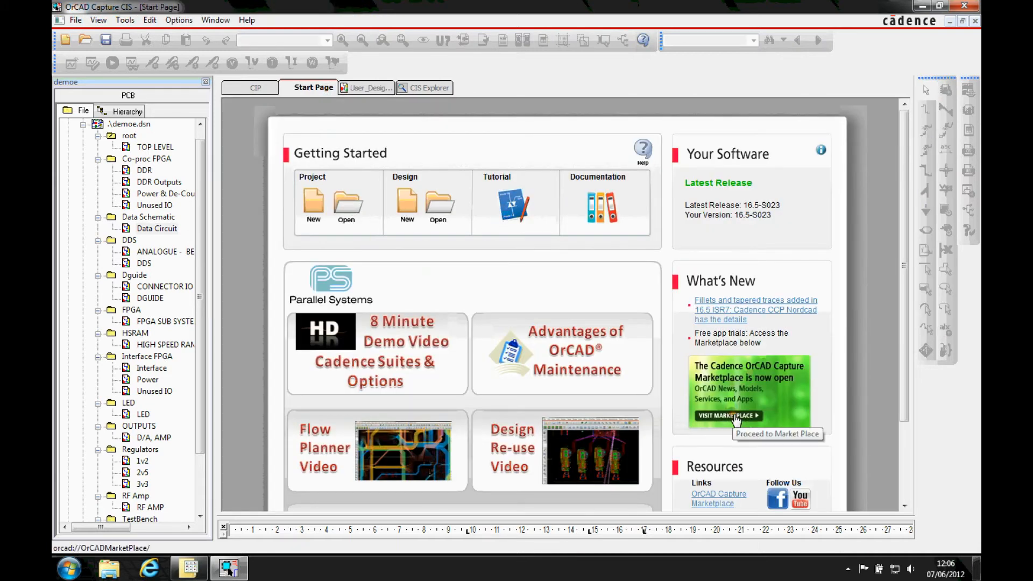
# Step: Visit the Marketplace from the Start Page and enter its Online Store
pyautogui.click(727, 415)
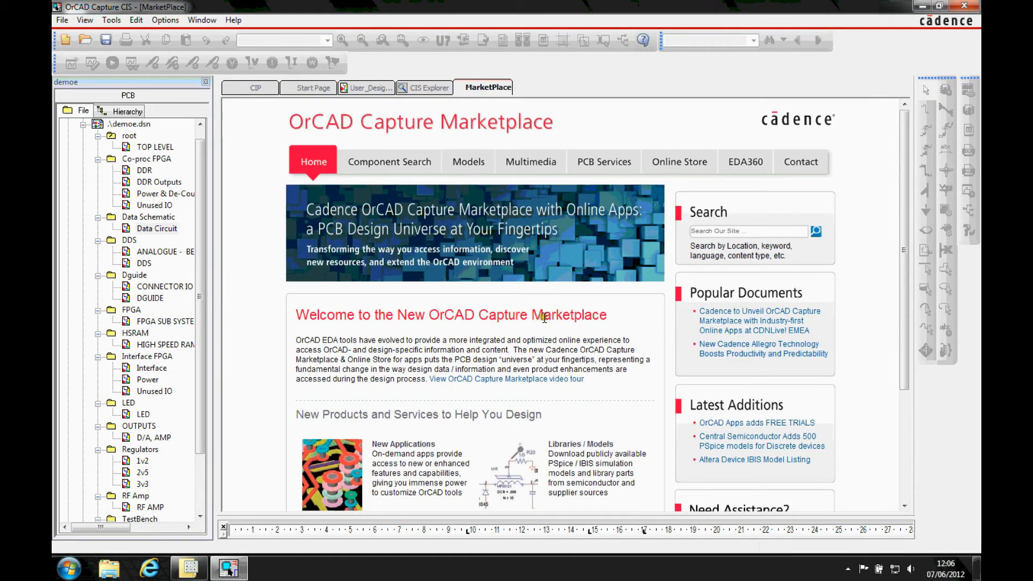
pyautogui.moveTo(684, 165)
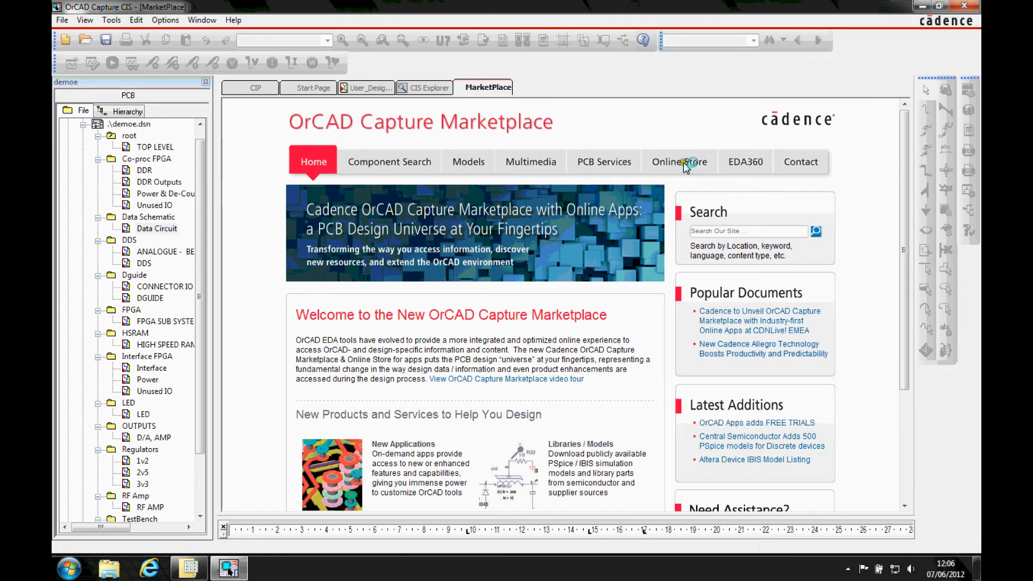
pyautogui.click(679, 162)
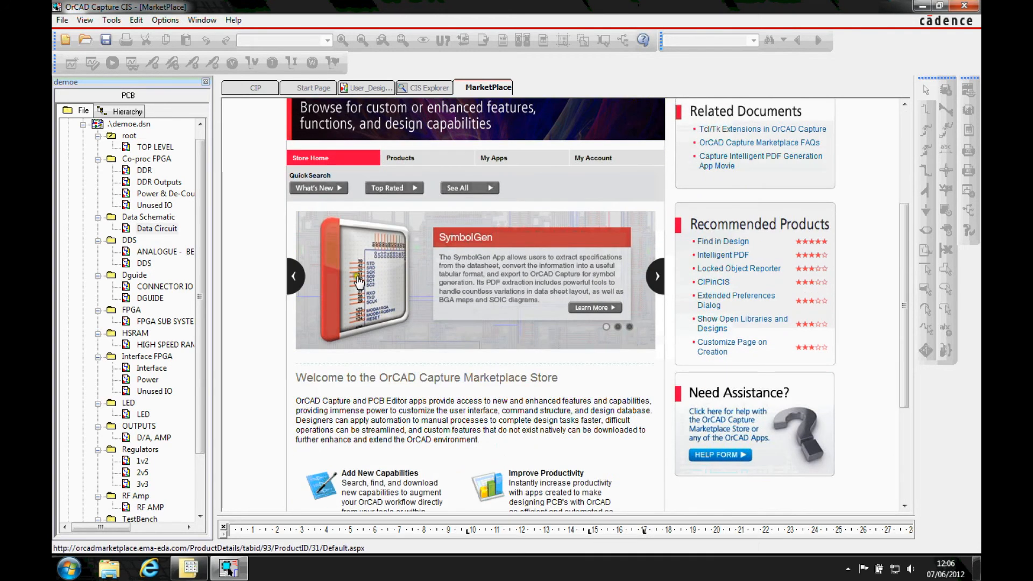
# Step: Browse the store's Products list down to CIS Quick Start, then return to CIS Explorer
pyautogui.click(463, 188)
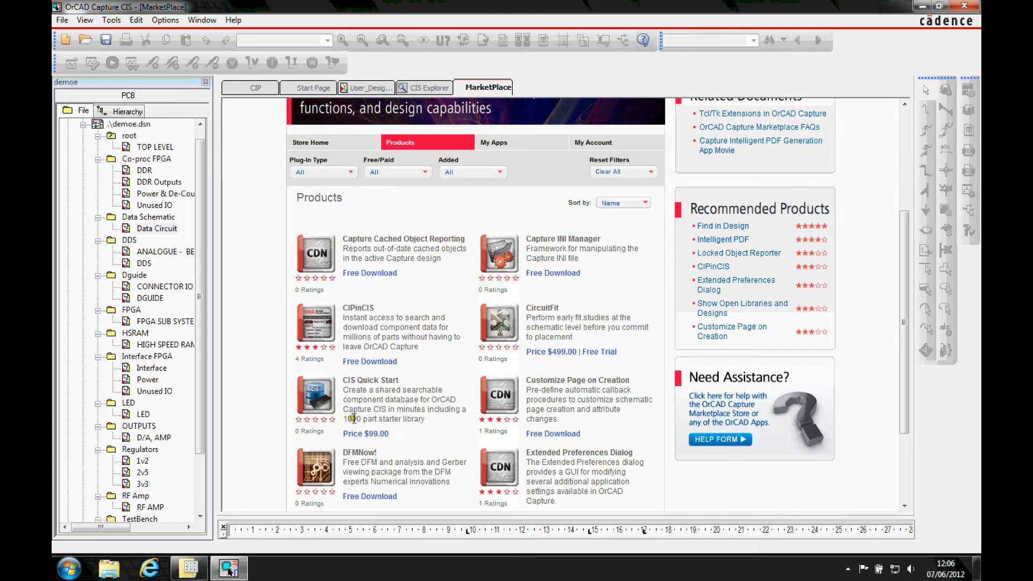
pyautogui.scroll(-3)
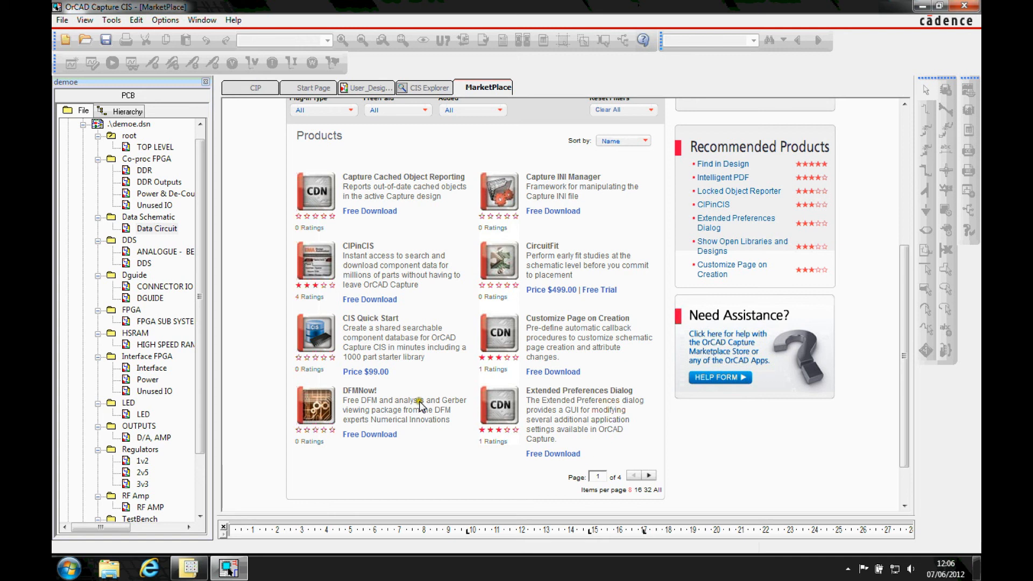
pyautogui.click(428, 88)
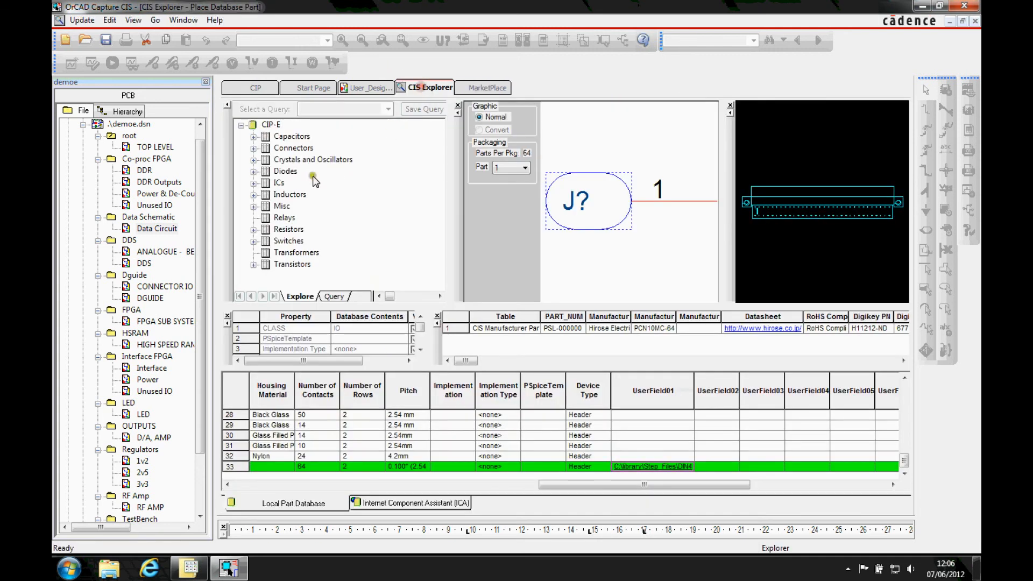